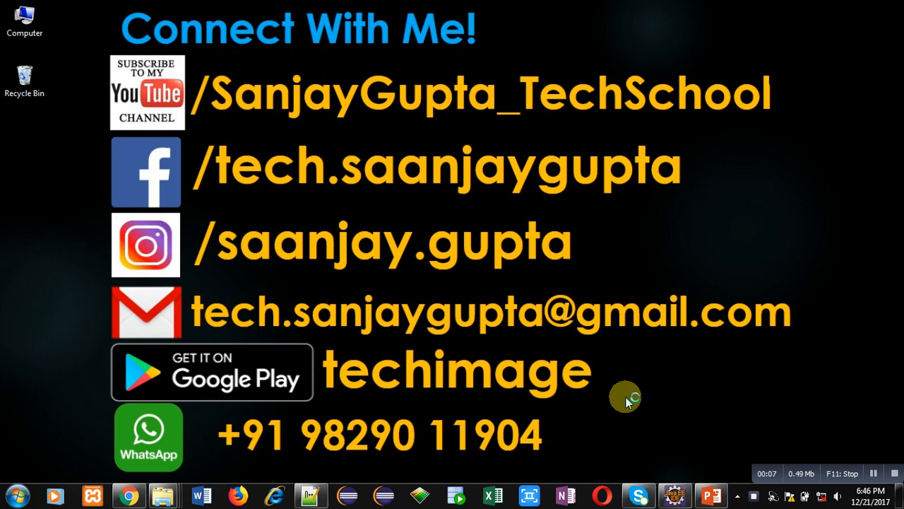
mouse_move(622, 366)
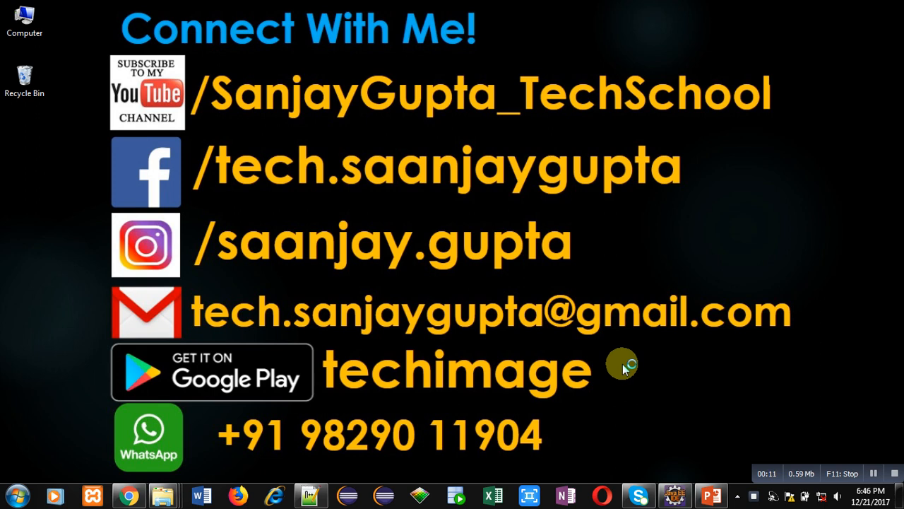
mouse_move(805, 416)
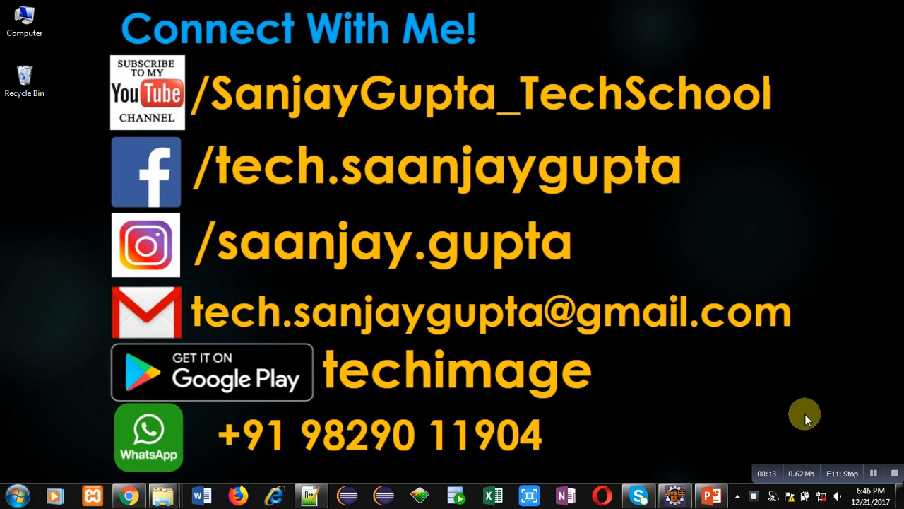
mouse_move(825, 427)
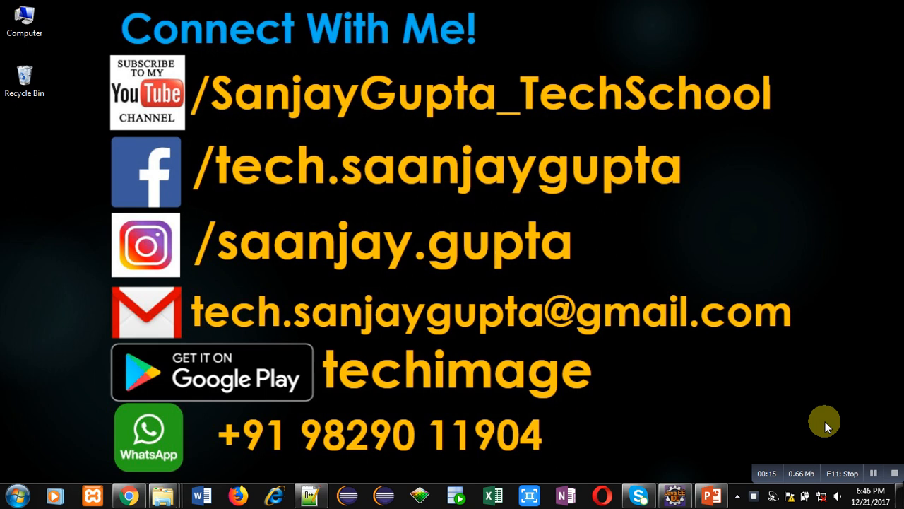
mouse_move(691, 425)
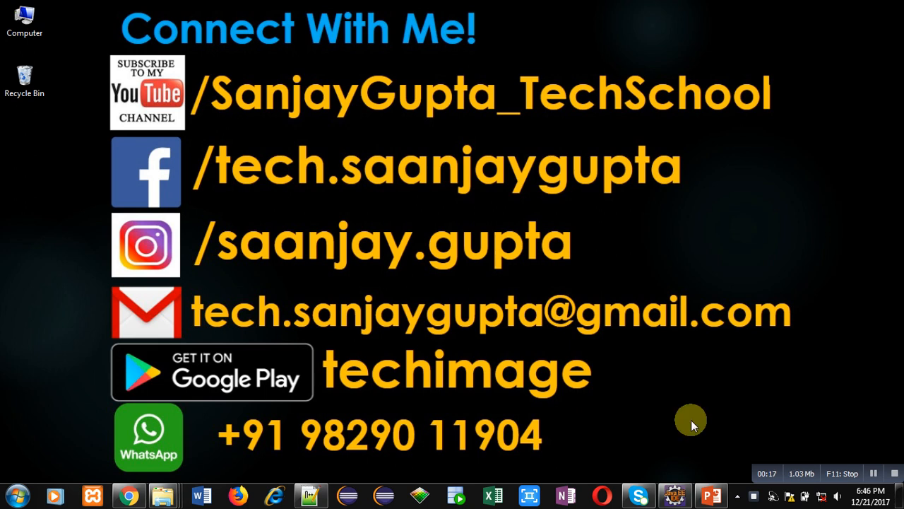
mouse_move(572, 402)
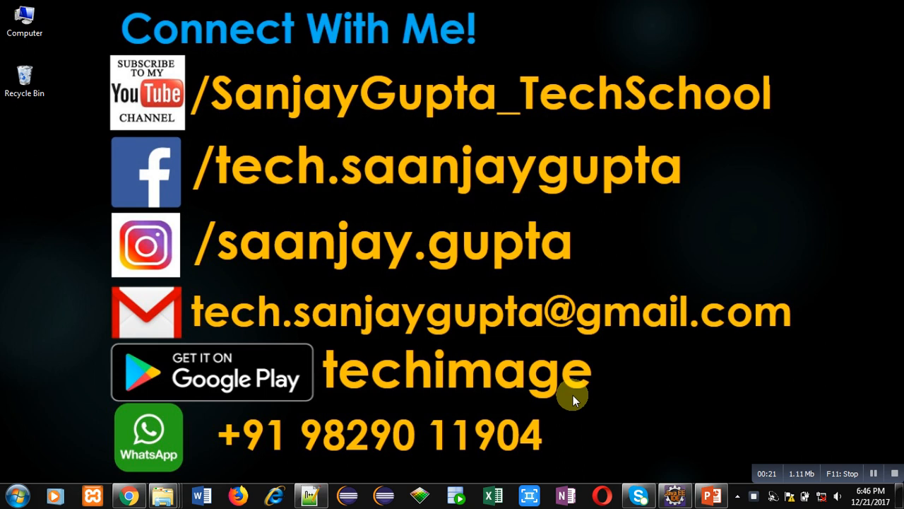
mouse_move(610, 430)
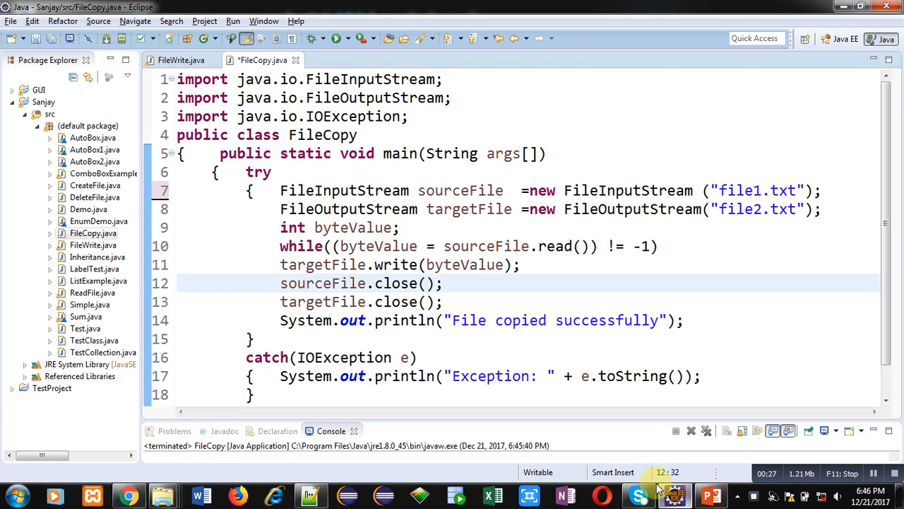
click(441, 80)
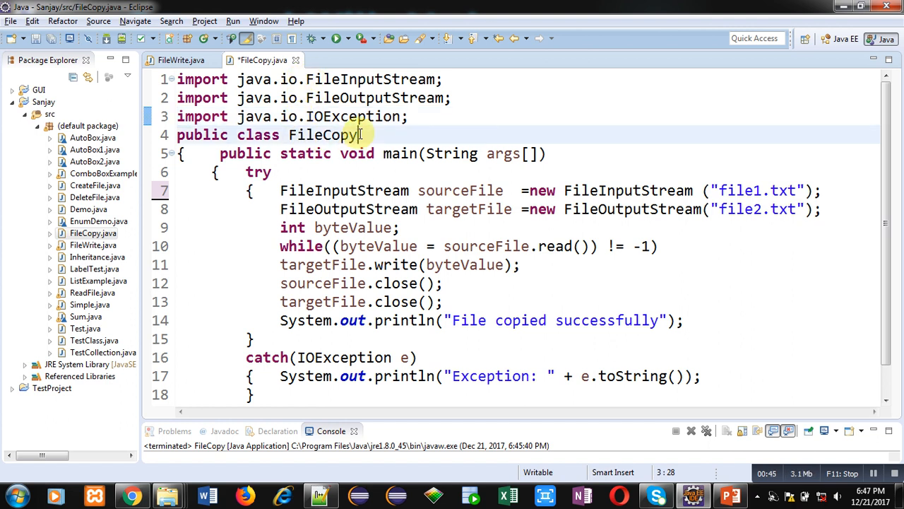
double_click(322, 135)
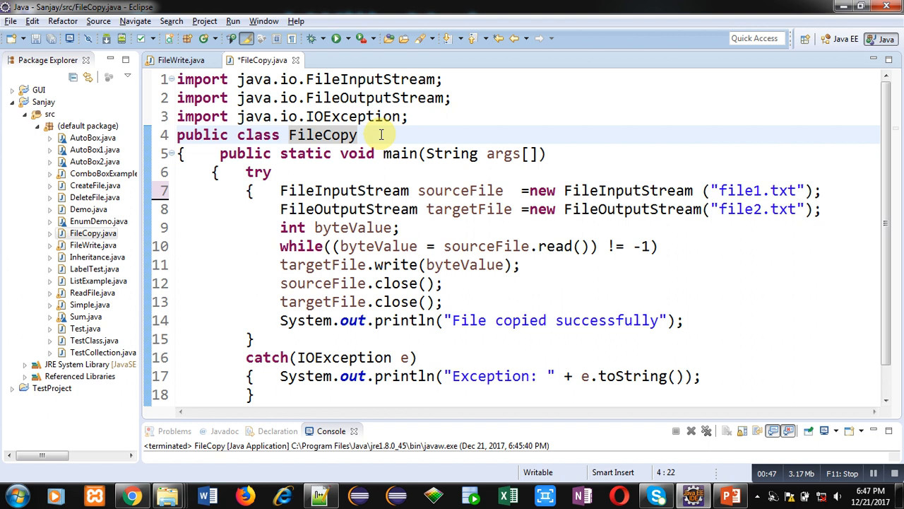
click(546, 152)
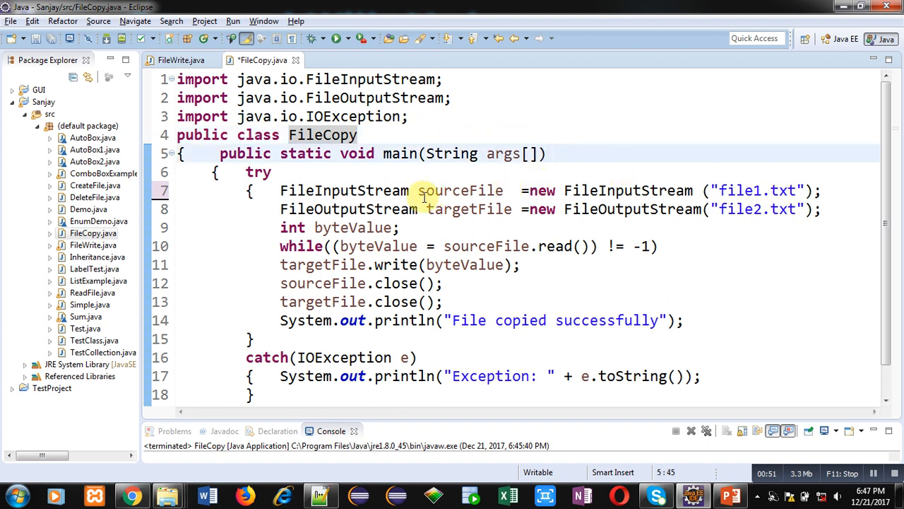
double_click(460, 189)
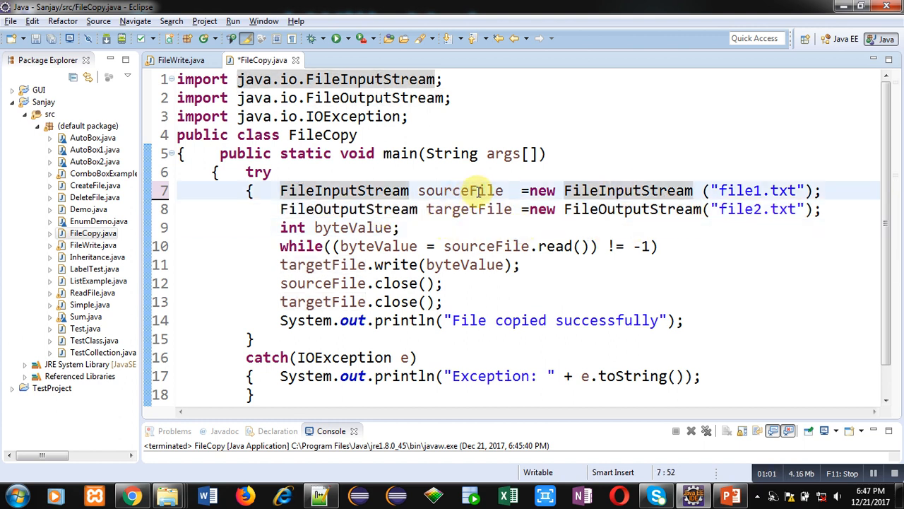
click(460, 189)
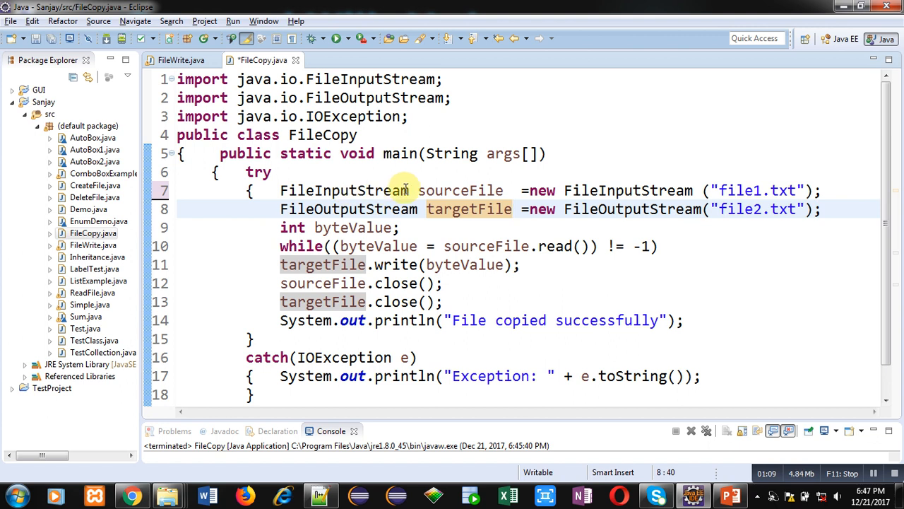
mouse_move(757, 195)
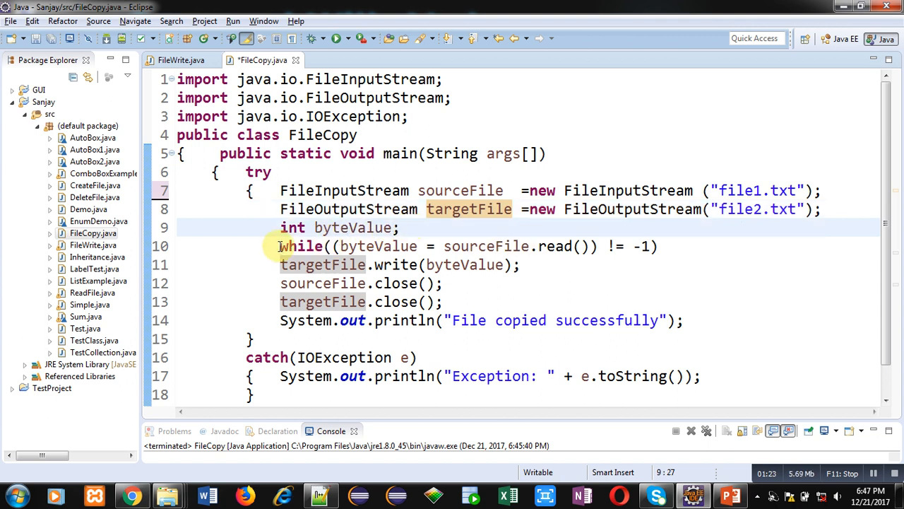
Step: Enclose targetFile.write(byteValue) in its own braces inside the while loop and reindent it
click(279, 246)
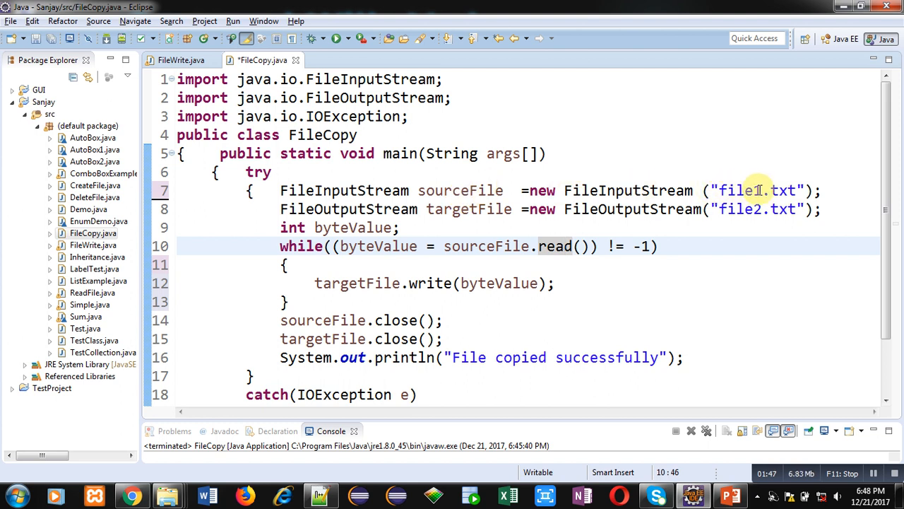
double_click(735, 189)
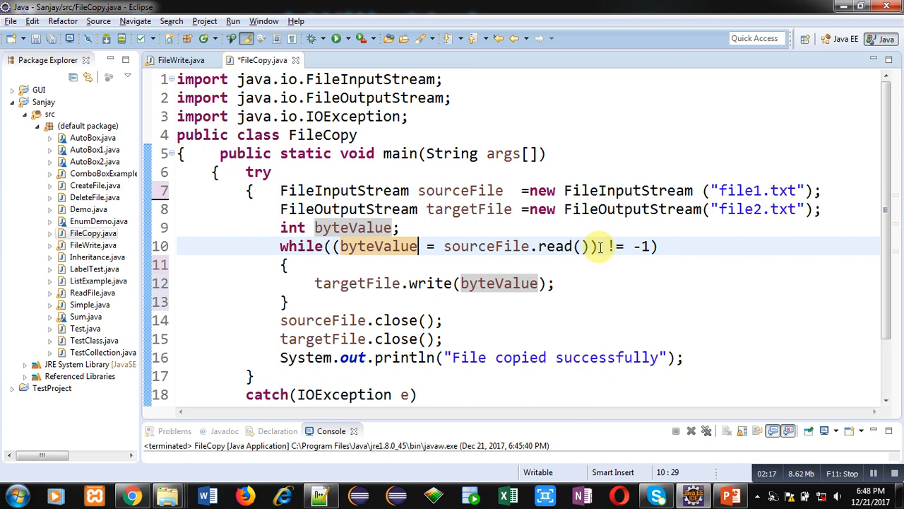
mouse_move(622, 246)
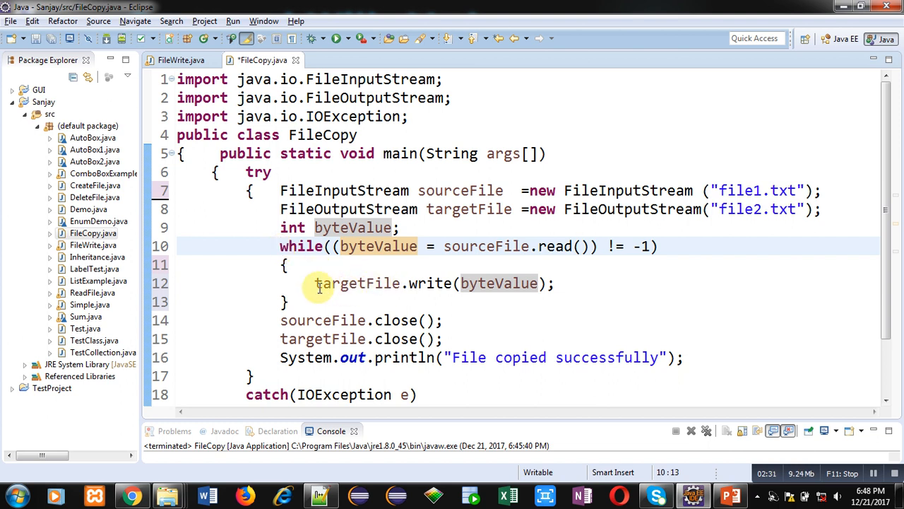
mouse_move(432, 283)
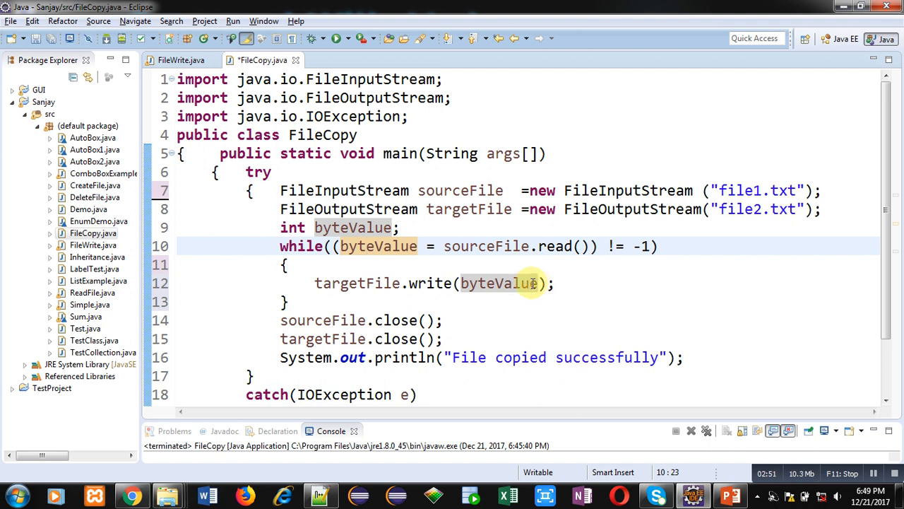
click(430, 283)
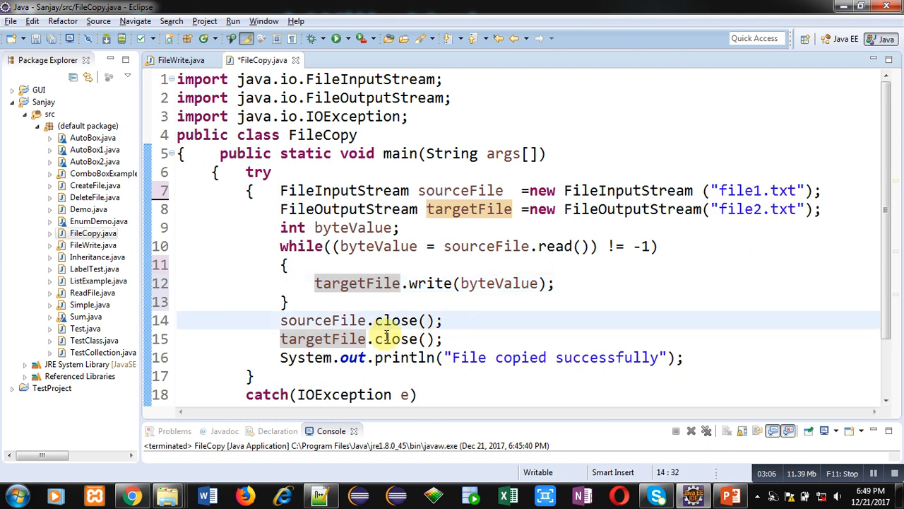
click(451, 339)
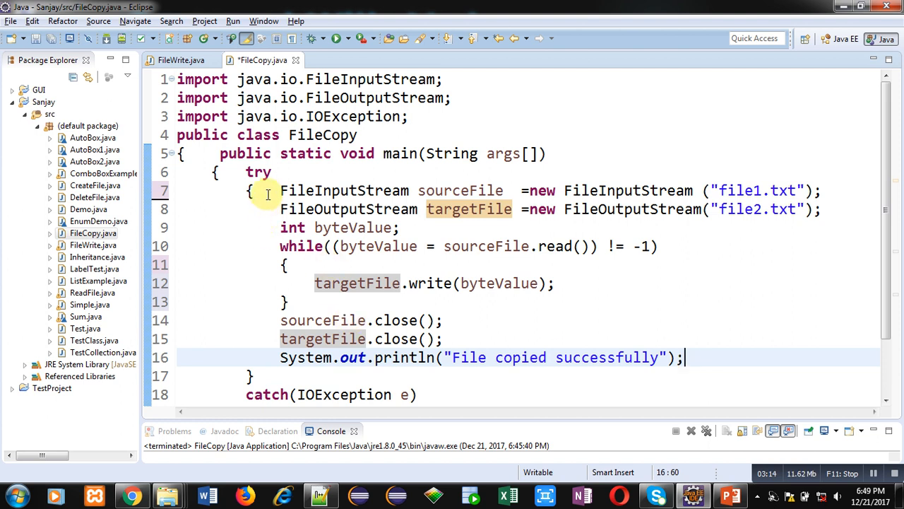
Step: Complete FileCopy.java with the read/write loop and the IOException catch printing the exception
click(267, 189)
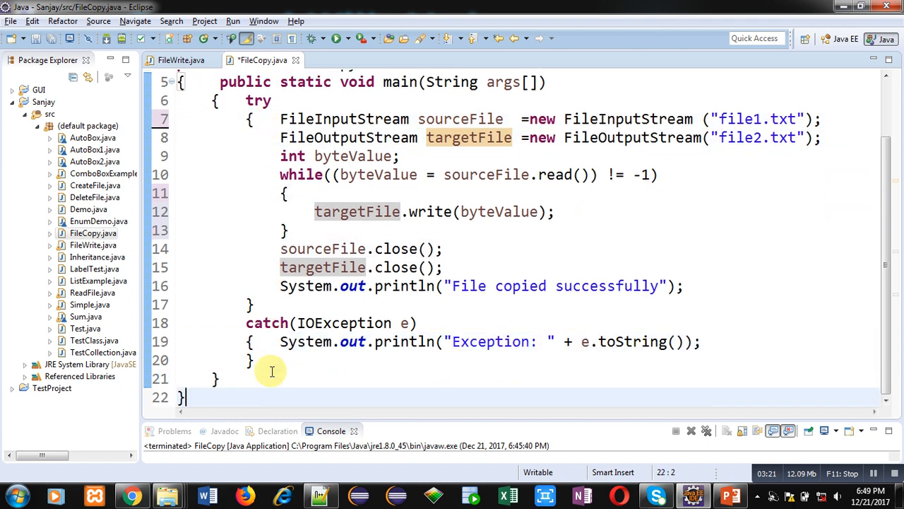
click(402, 322)
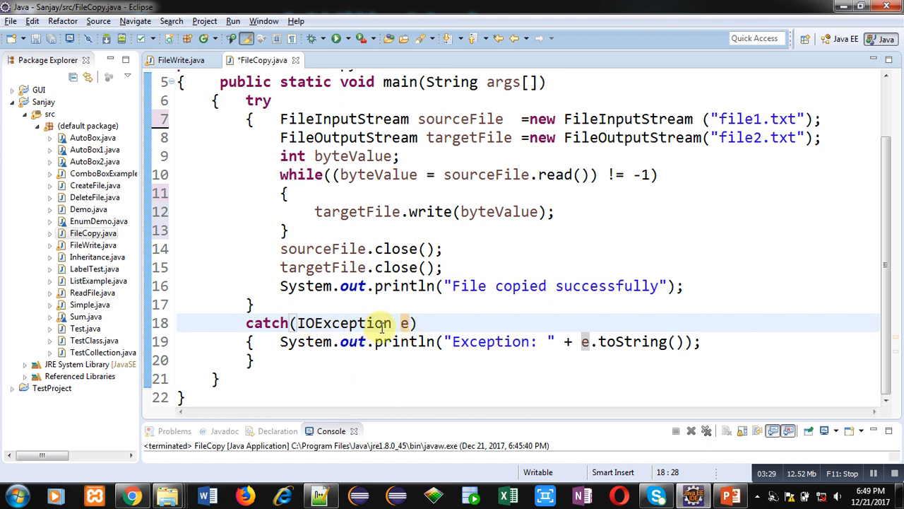
mouse_move(609, 345)
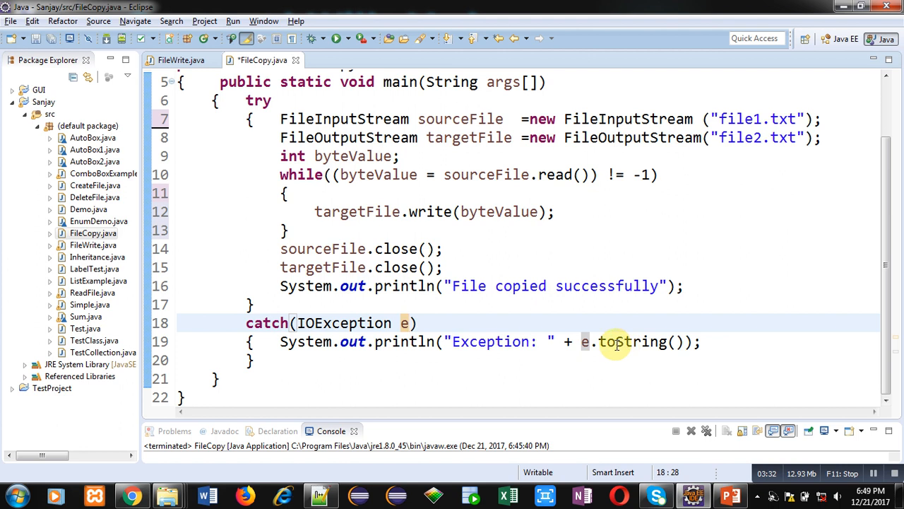
mouse_move(479, 305)
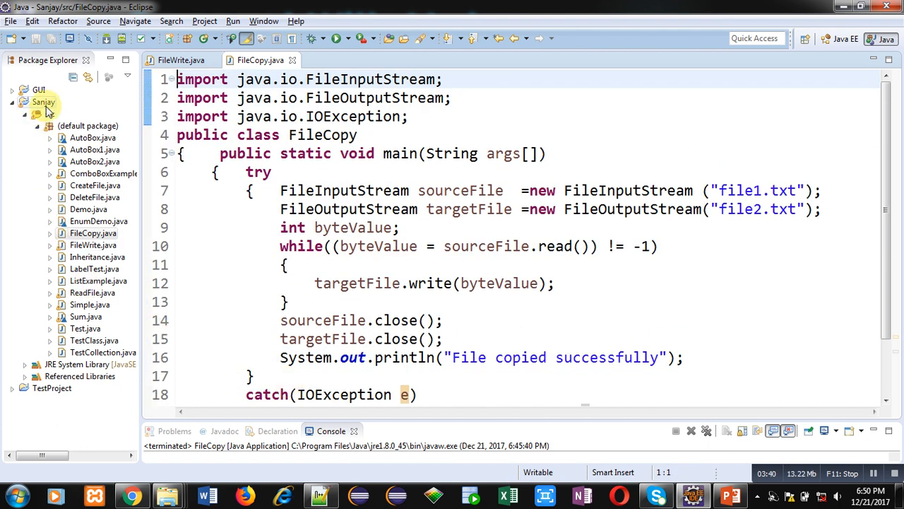
Step: Browse from Start > Computer to D:\practice and into the Sanjay project folder
click(42, 102)
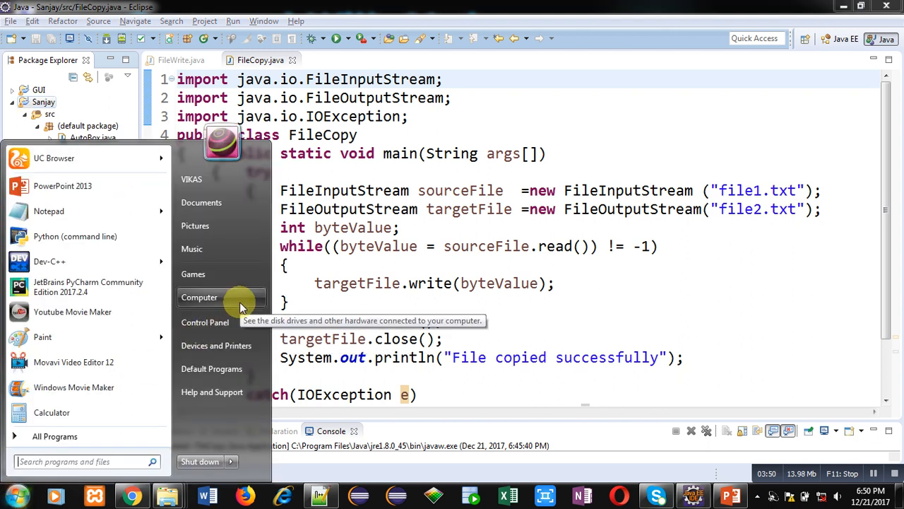
click(199, 297)
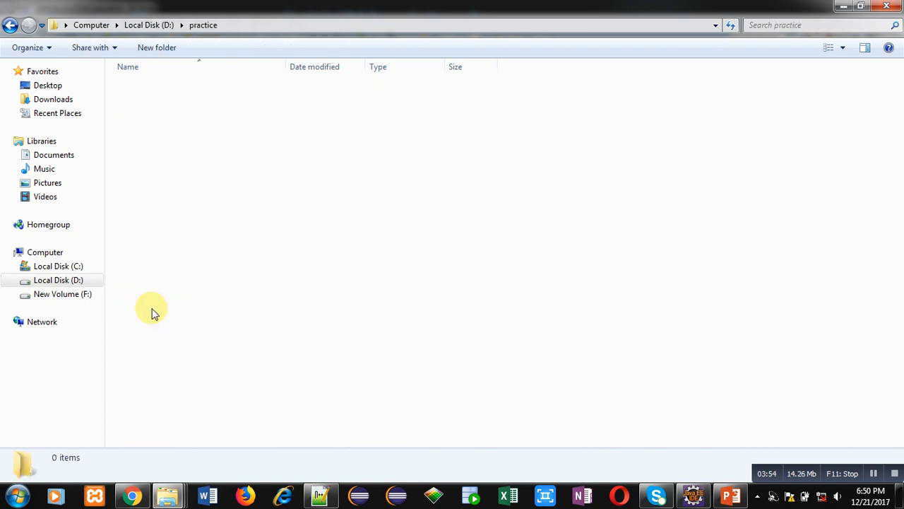
click(141, 184)
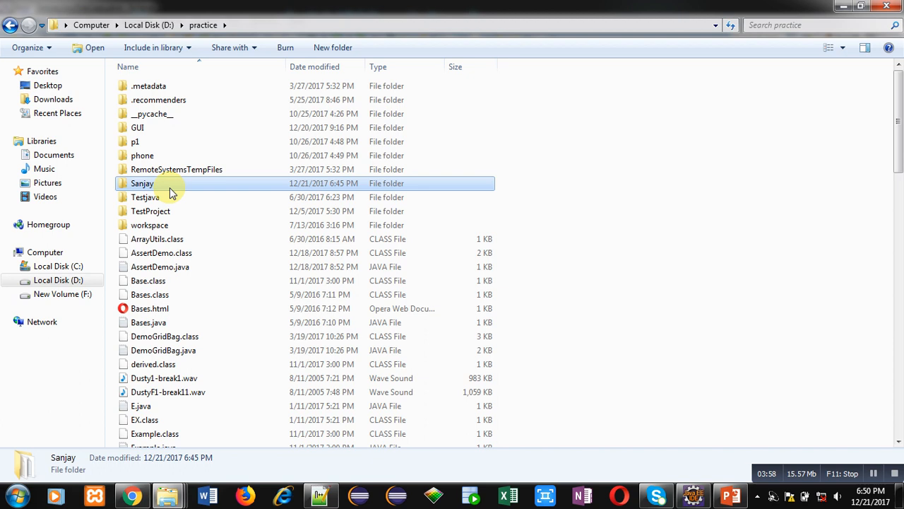
double_click(141, 184)
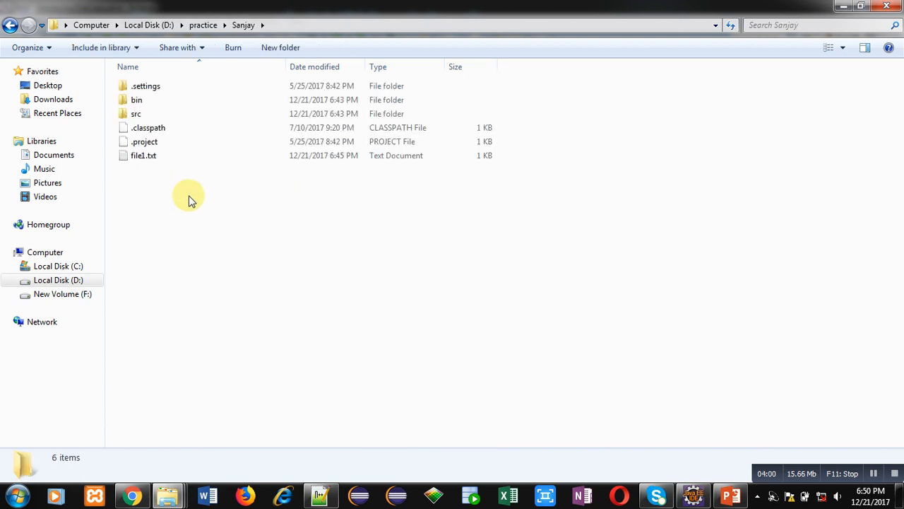
Step: View file1.txt containing "Sanjay Gupta" in Notepad, then return to Eclipse
click(144, 156)
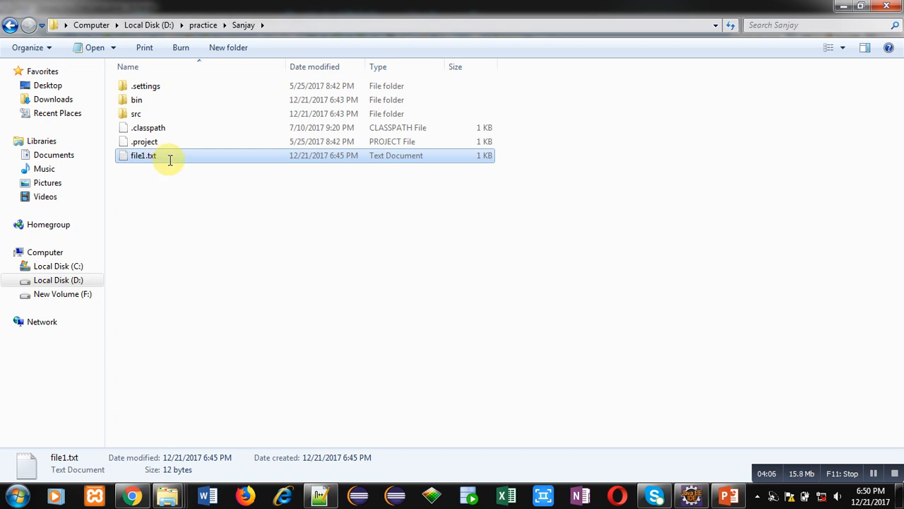
double_click(144, 154)
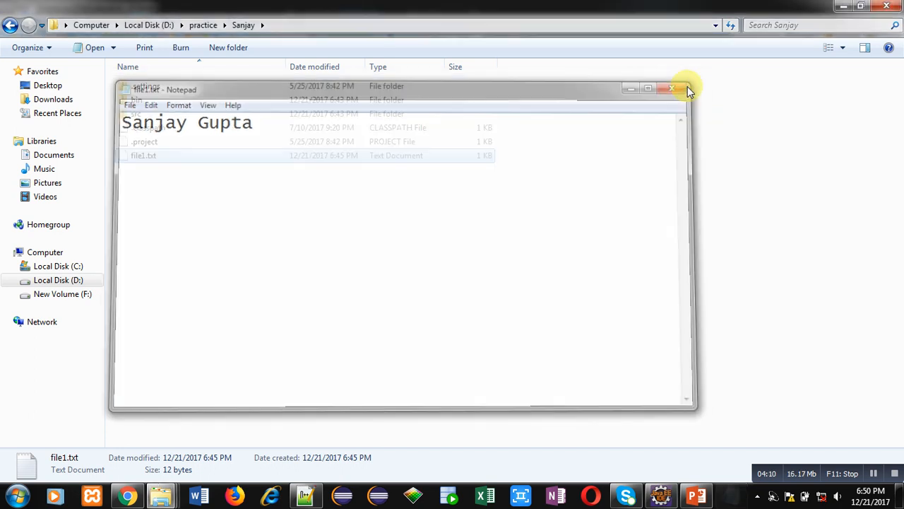
click(673, 88)
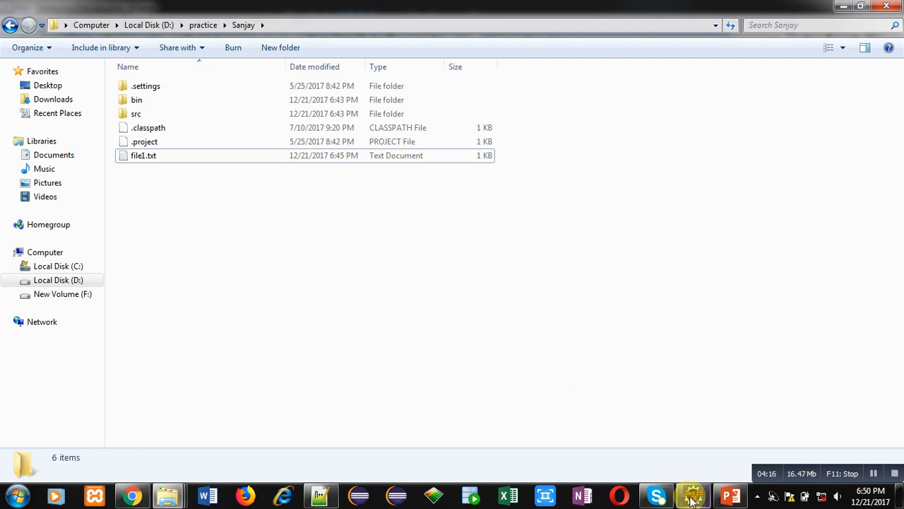
click(691, 494)
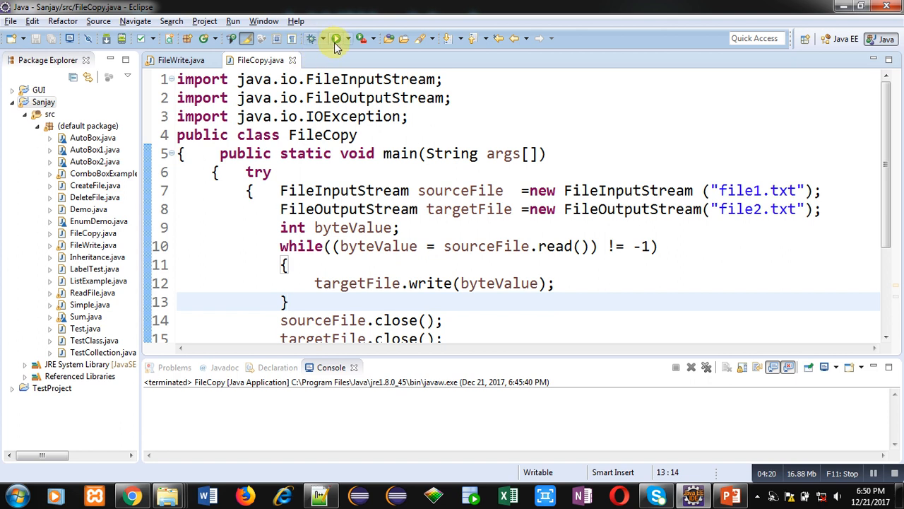
Step: Run FileCopy so the console reports "File copied successfully"
click(336, 38)
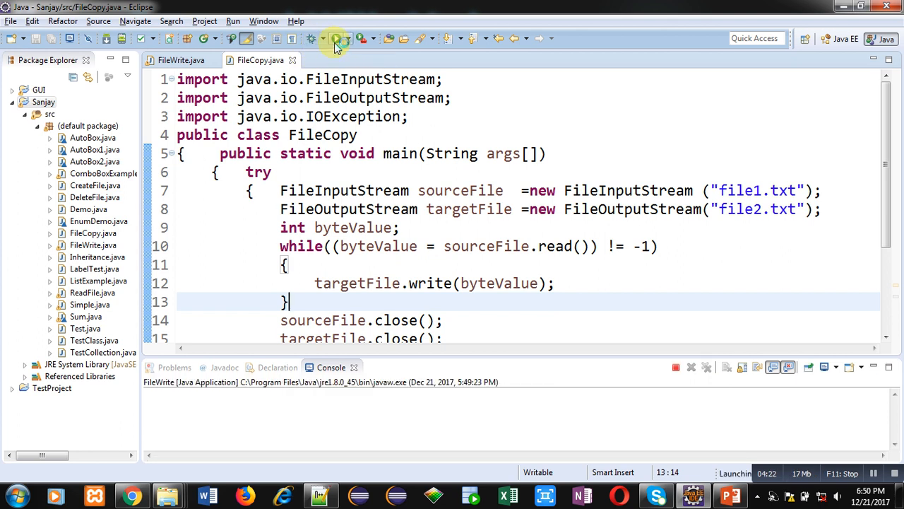
click(336, 38)
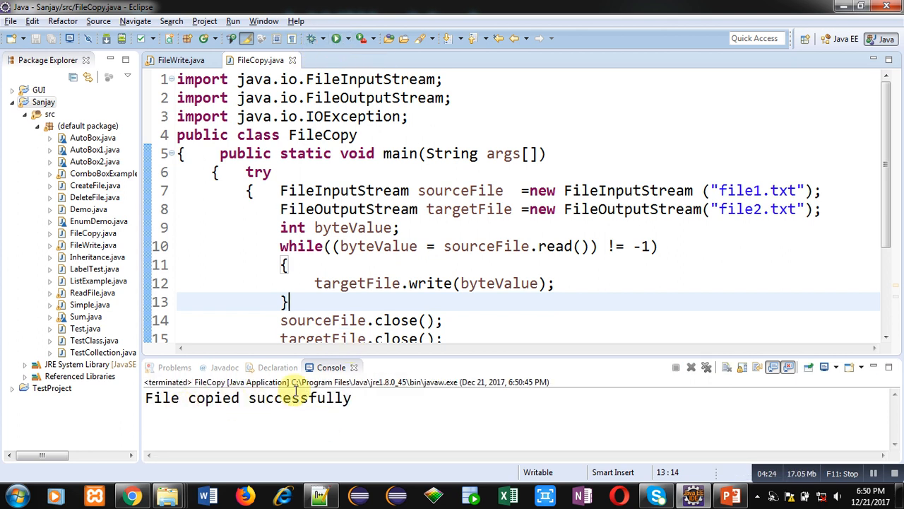
mouse_move(370, 404)
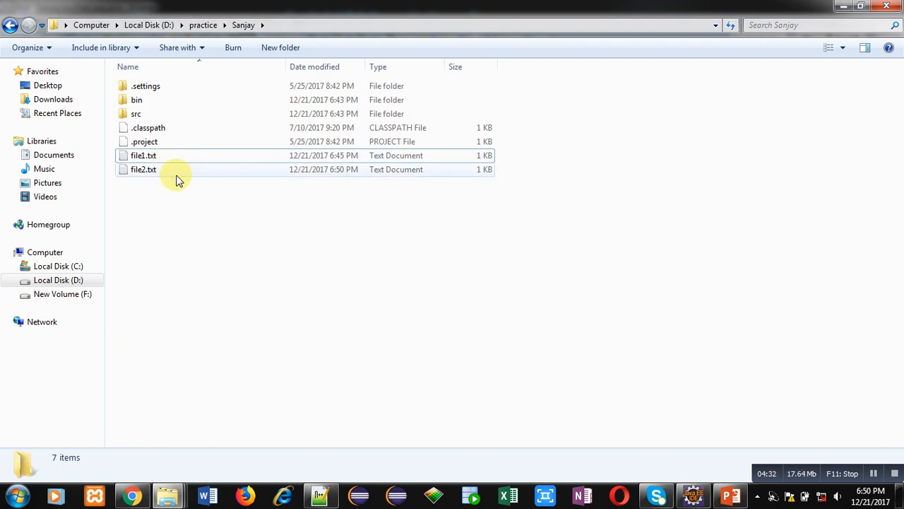
Step: View the new file2.txt in Notepad showing the copied text "Sanjay Gupta"
click(144, 156)
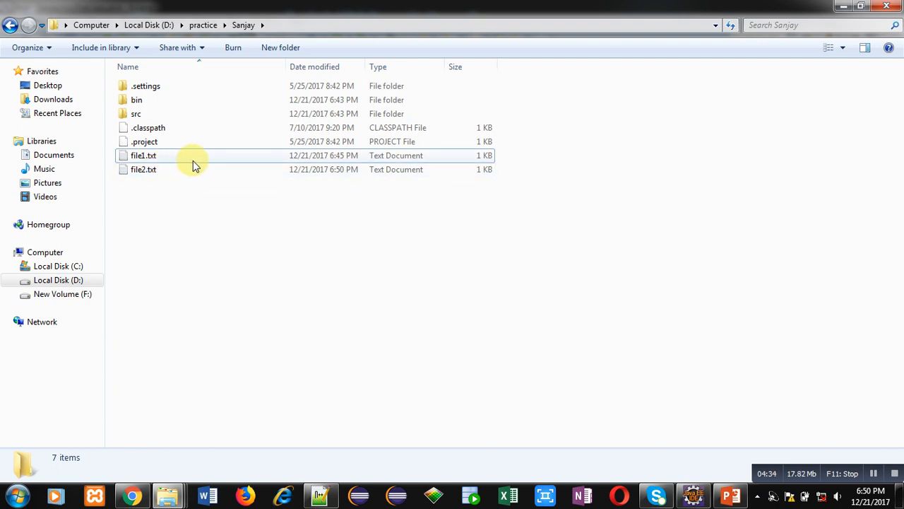
mouse_move(175, 203)
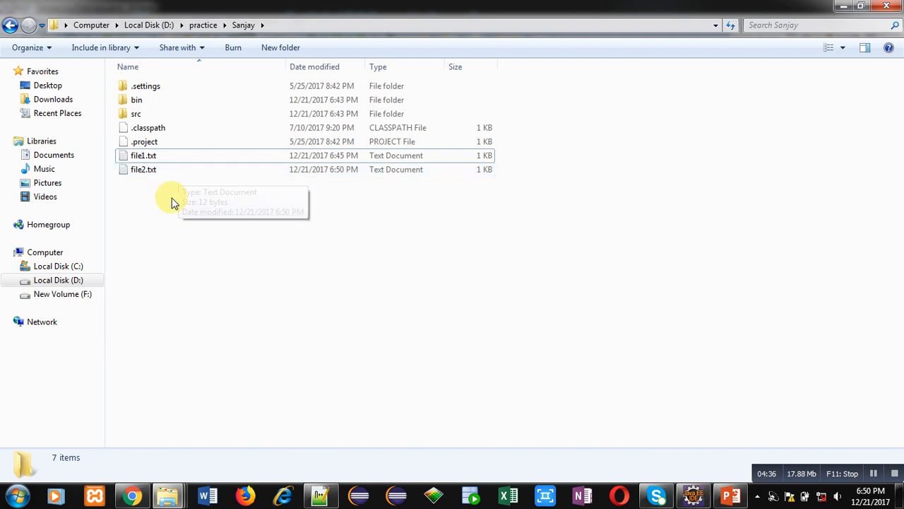
click(144, 170)
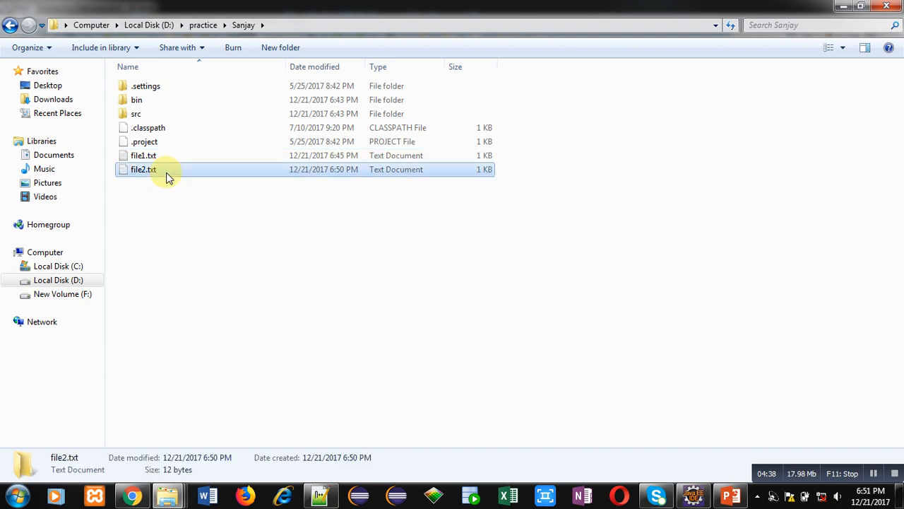
double_click(144, 170)
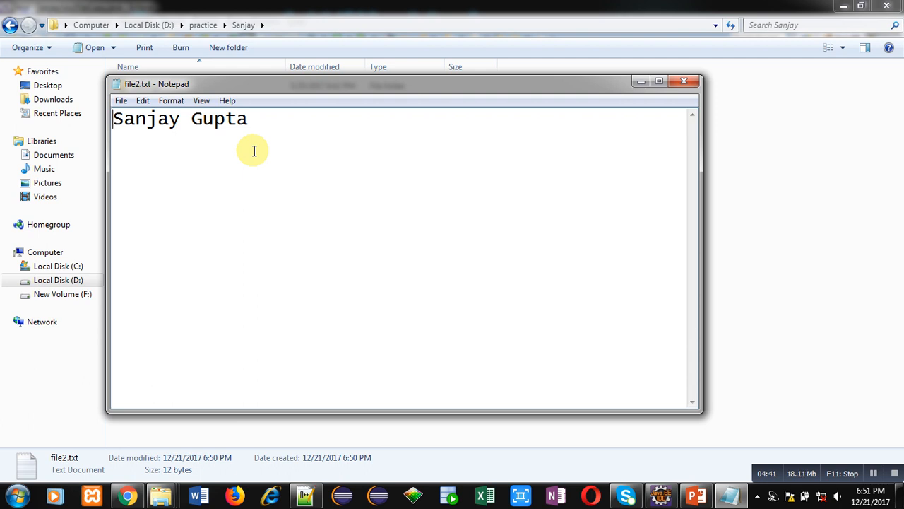
click(684, 80)
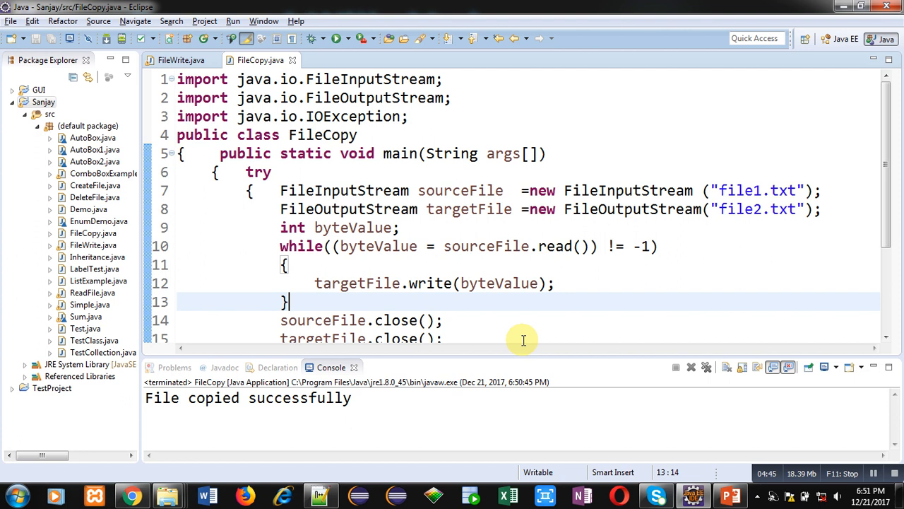
mouse_move(522, 350)
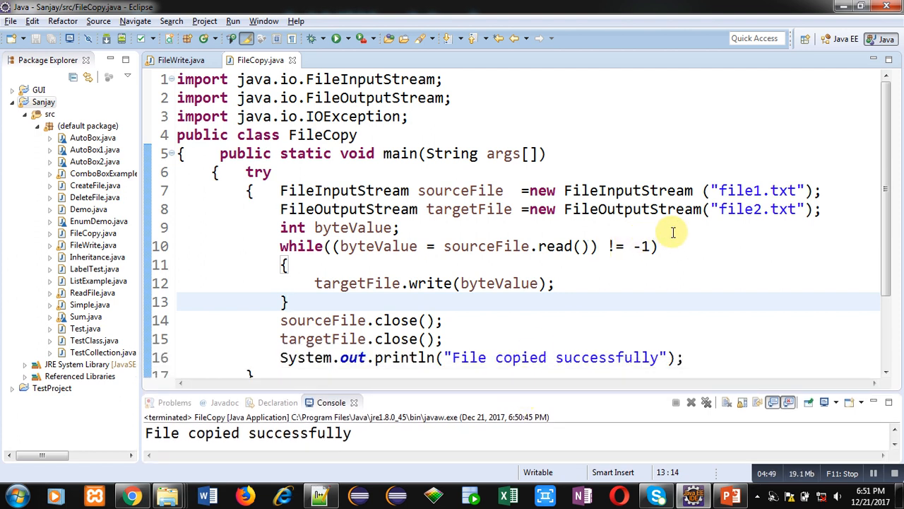
mouse_move(551, 299)
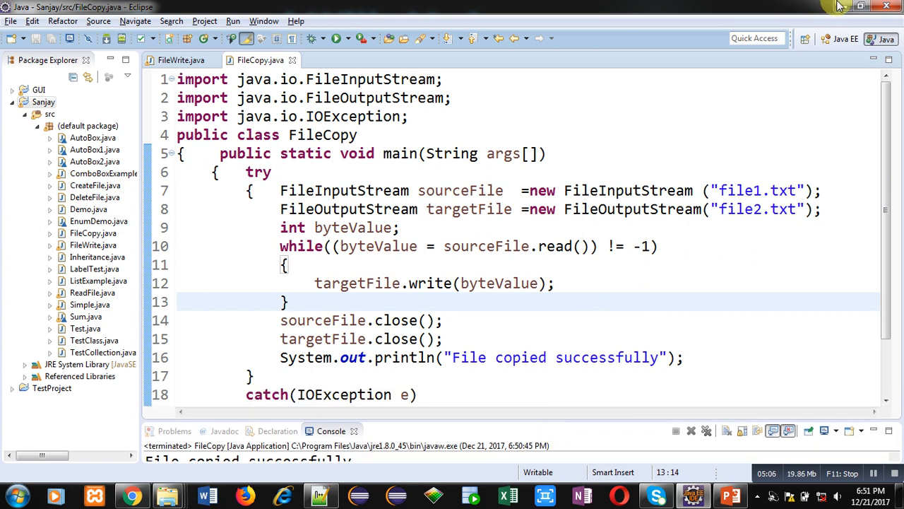
Step: Minimize Eclipse to reveal the desktop with the contact-details wallpaper
click(861, 5)
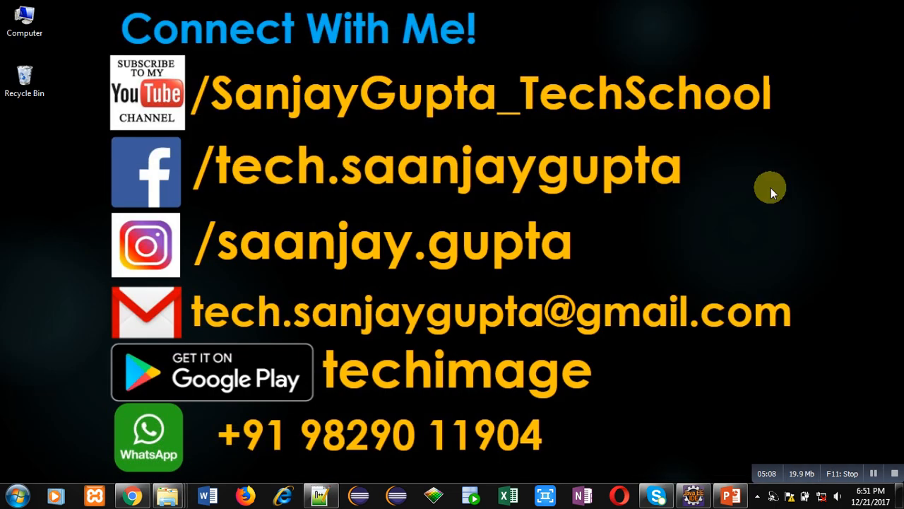
mouse_move(661, 387)
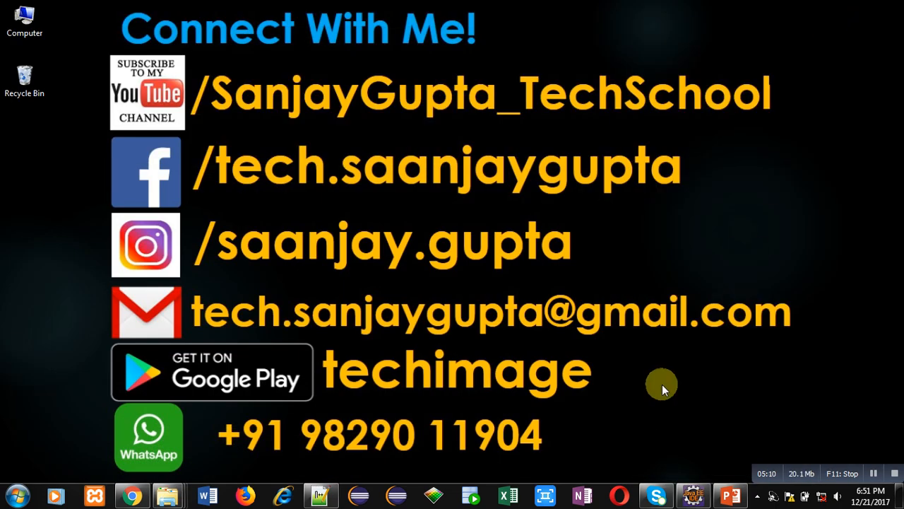